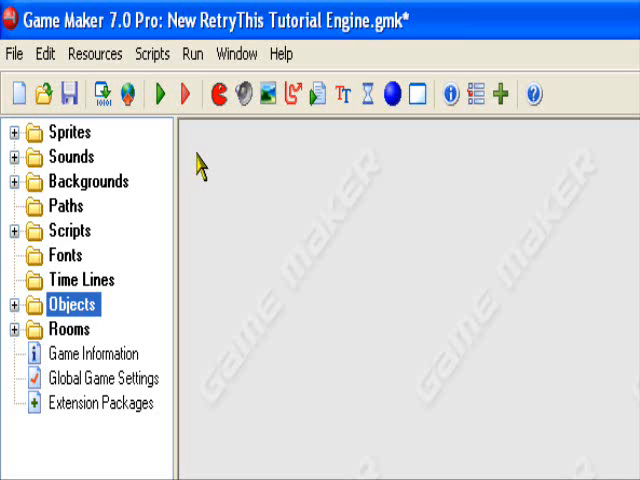
mouse_move(16, 310)
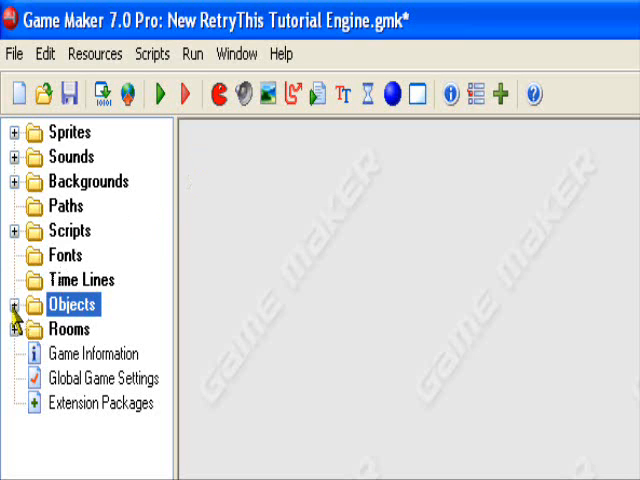
- Expand Objects and review spr_button's three Subscribe subimages in the sprite editor
click(14, 132)
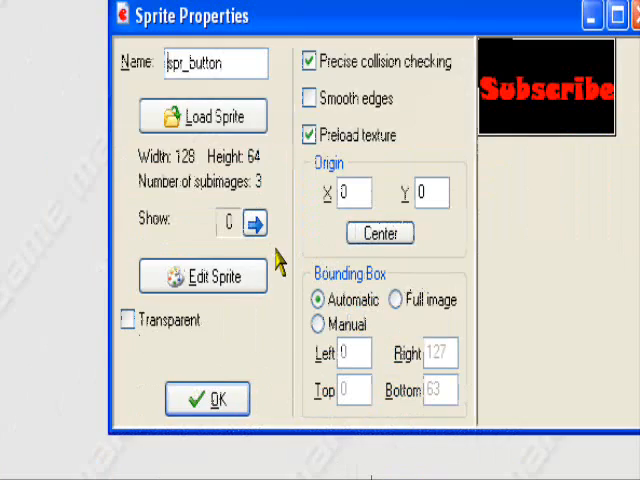
click(204, 276)
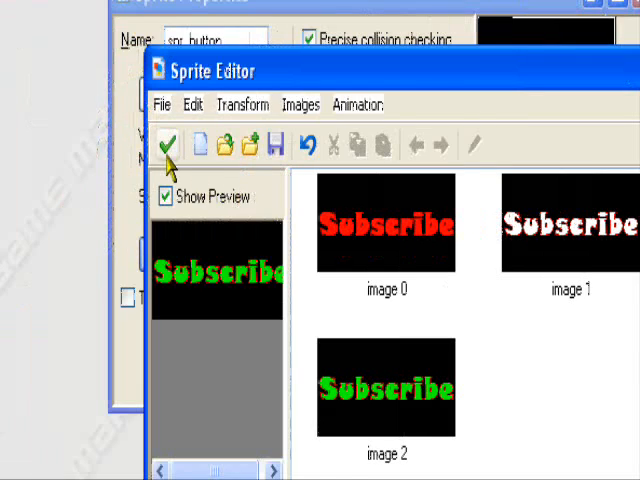
click(168, 144)
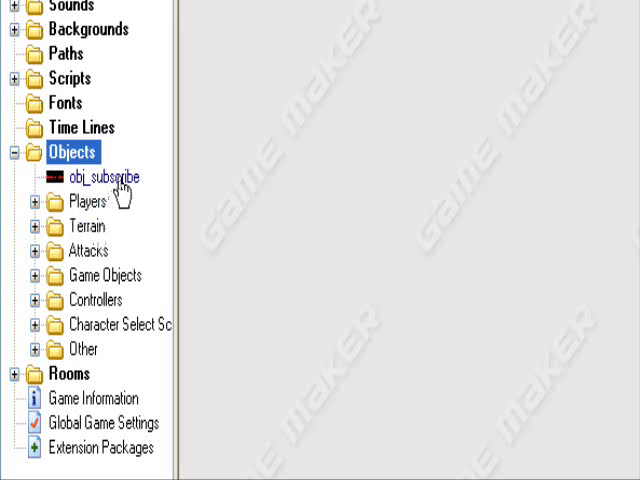
- Add a Mouse Left pressed event to obj_subscribe's properties
click(100, 176)
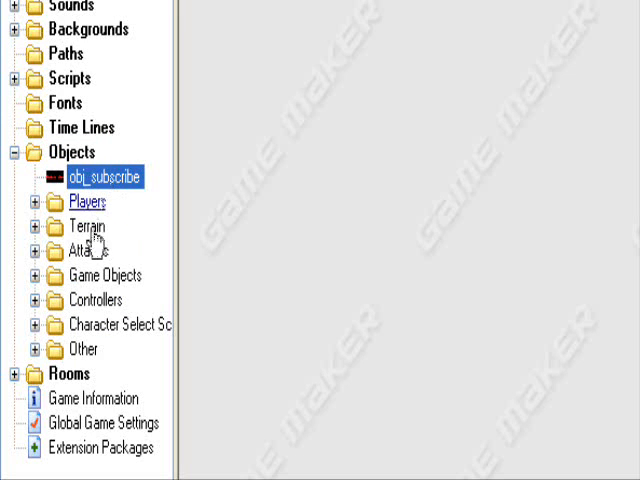
double_click(96, 176)
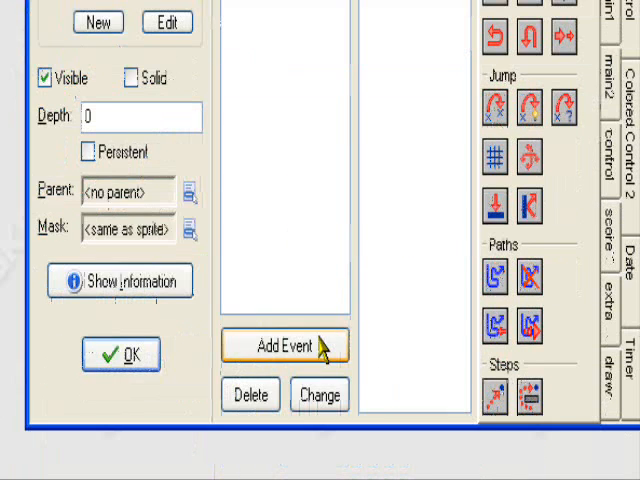
click(286, 344)
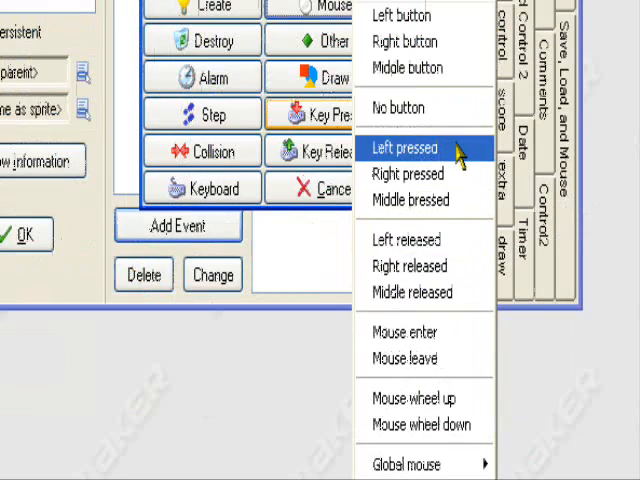
click(400, 148)
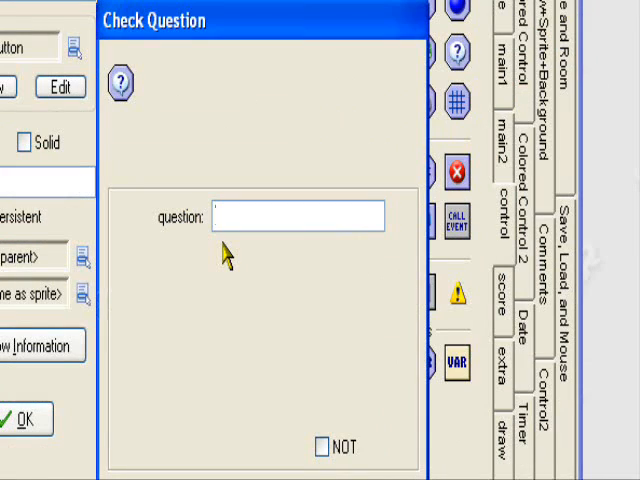
- Set the Check Question action to ask "Do You Want to Subscribe" with NOT toggled, and confirm it
text(Do You)
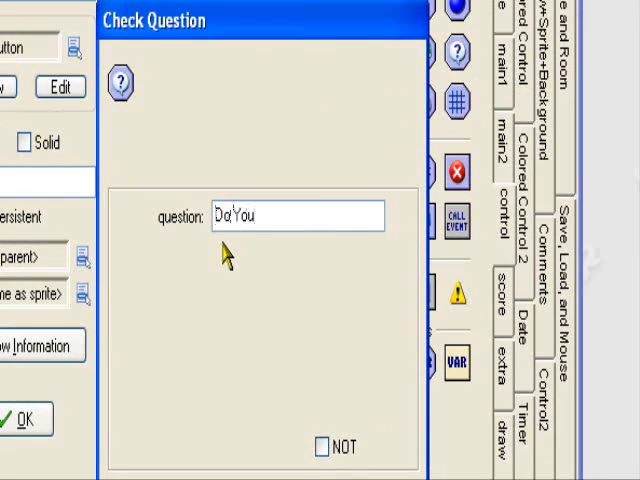
text(Want to!)
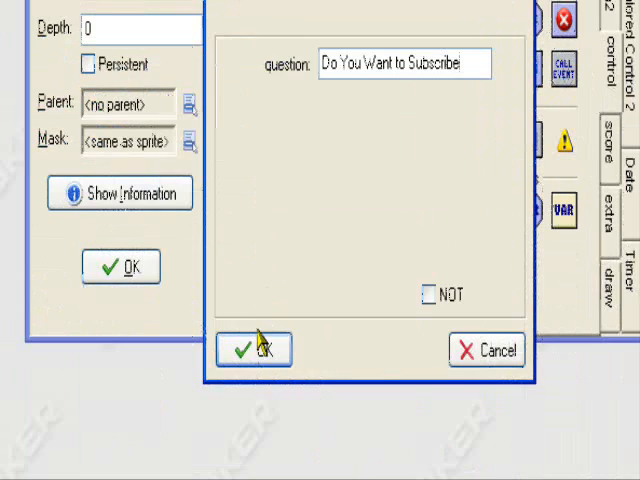
click(252, 348)
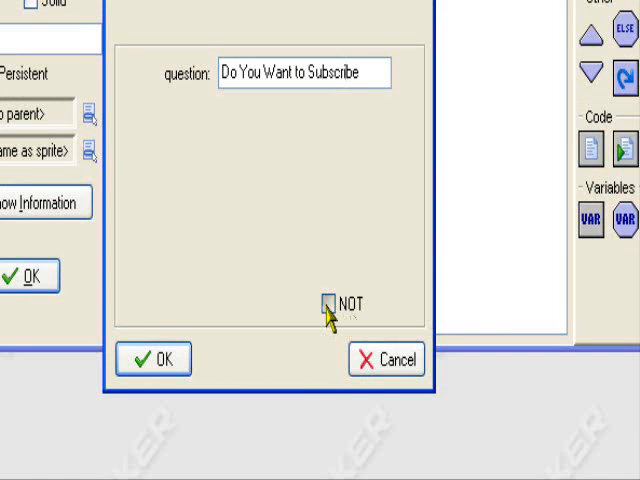
click(332, 304)
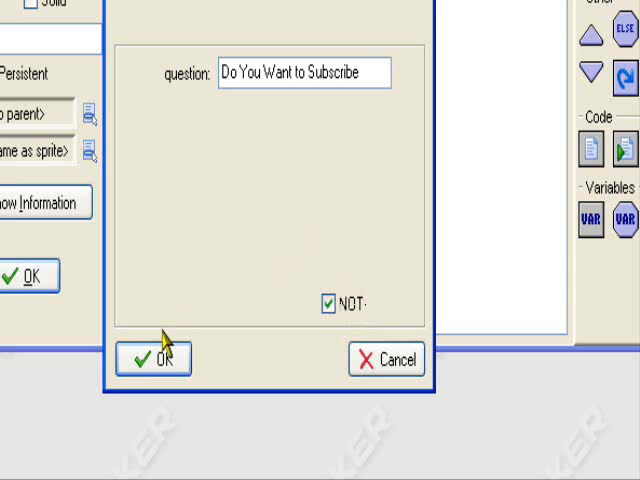
click(152, 358)
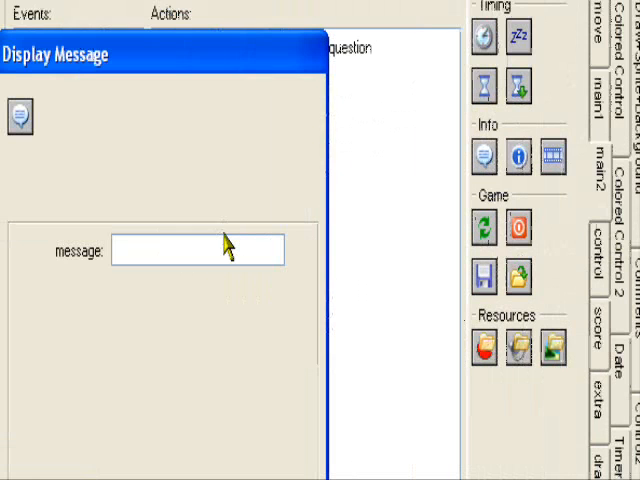
- Add a Display Message "Thank You For Subscribing" in the yes block, then begin the Else branch
text(Thank You For S)
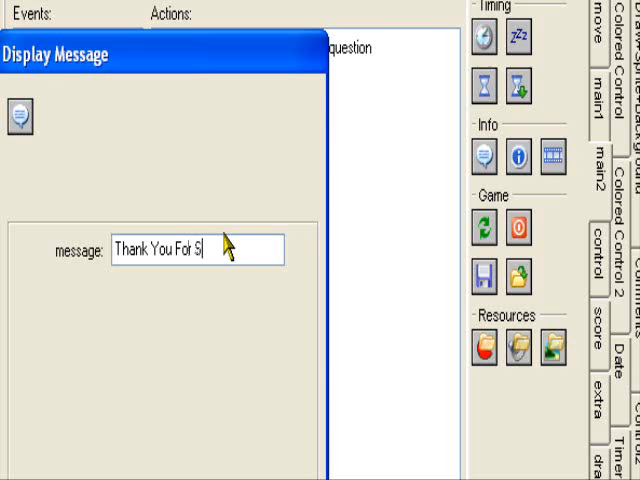
text(ubscribing)
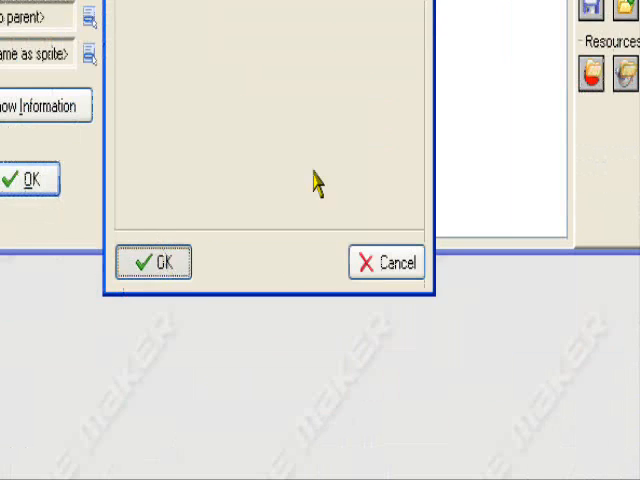
click(154, 260)
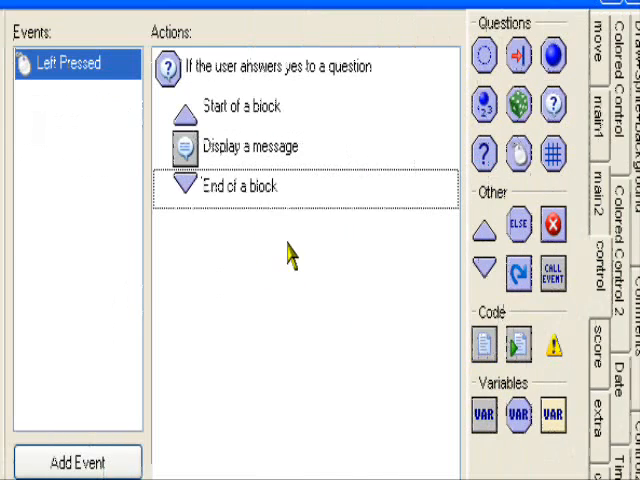
click(248, 186)
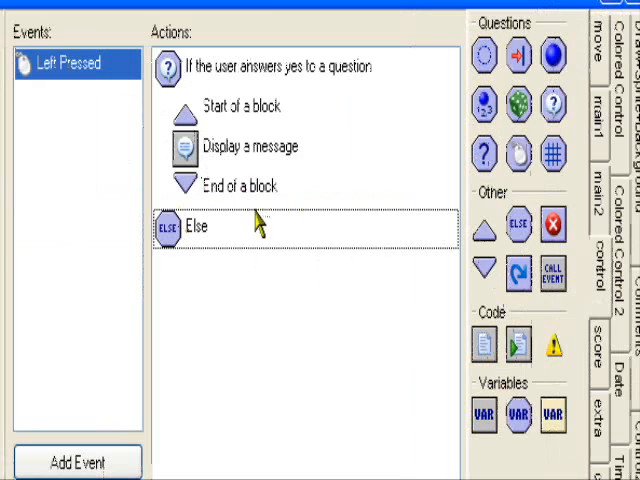
mouse_move(240, 230)
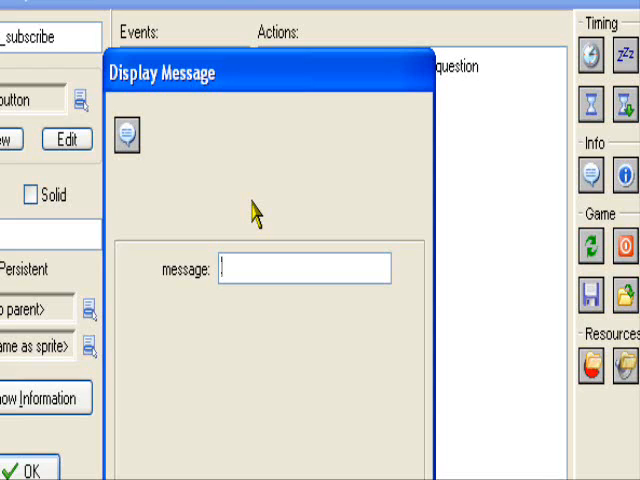
- Write the Else message "Why Dont You Want to Subscribe?" in its Display Message action
text(Why Dont You W)
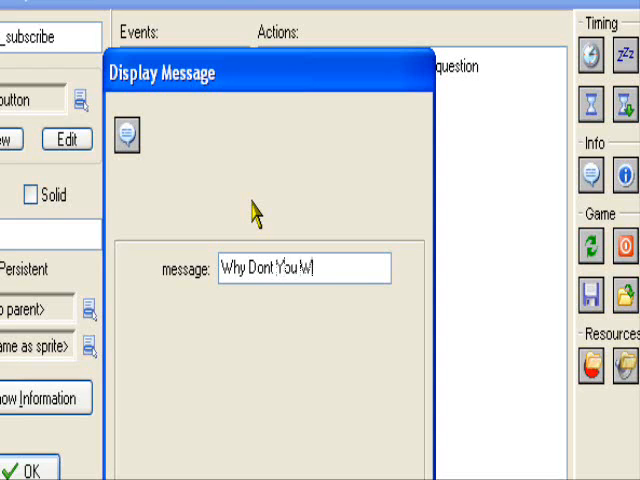
text(ant)
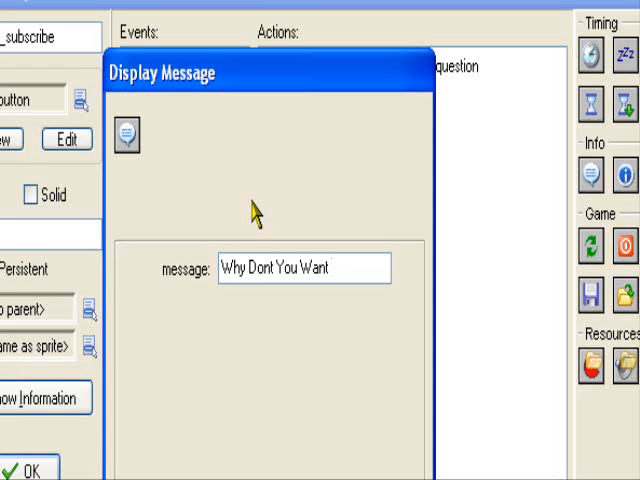
text(to)
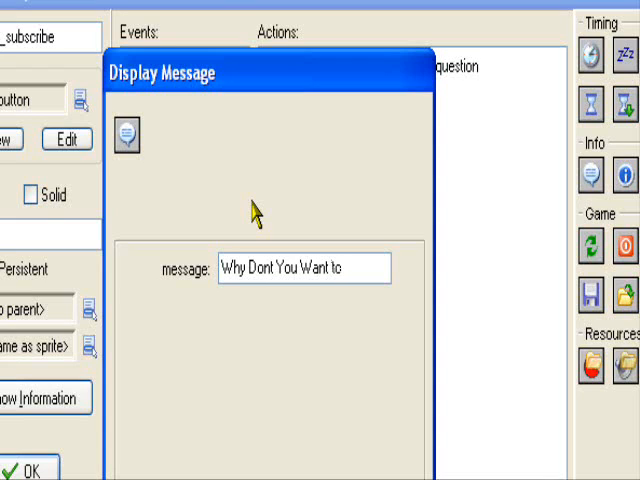
text(Subscri)
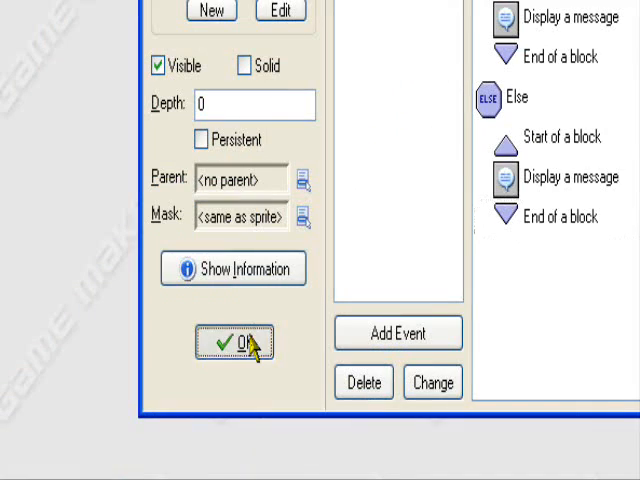
- Save obj_subscribe, open a room under Levels and Rooms, and choose obj_subscribe to place
click(234, 342)
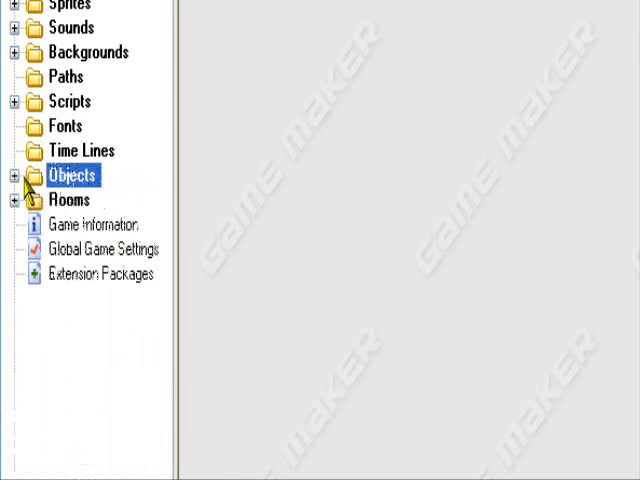
click(20, 200)
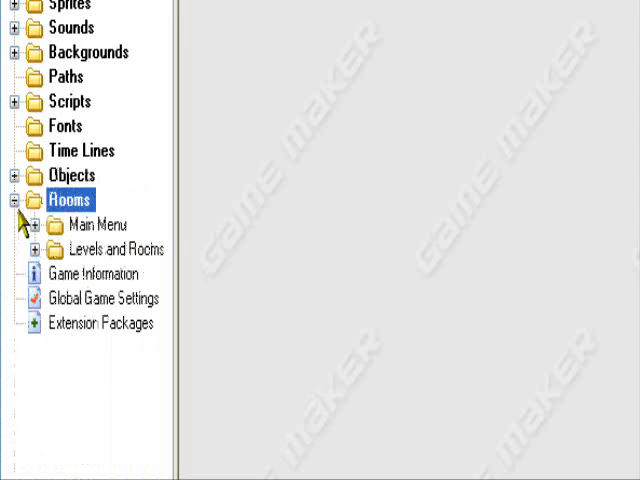
click(48, 248)
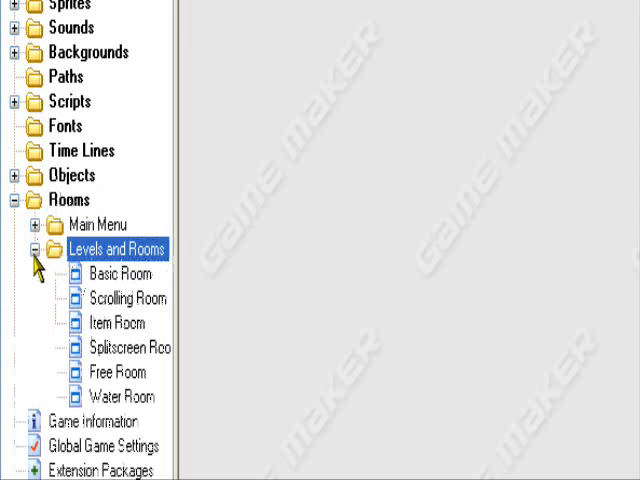
double_click(120, 272)
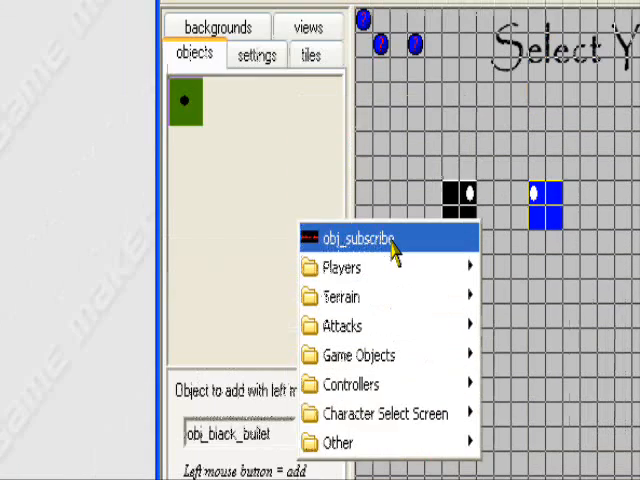
click(356, 236)
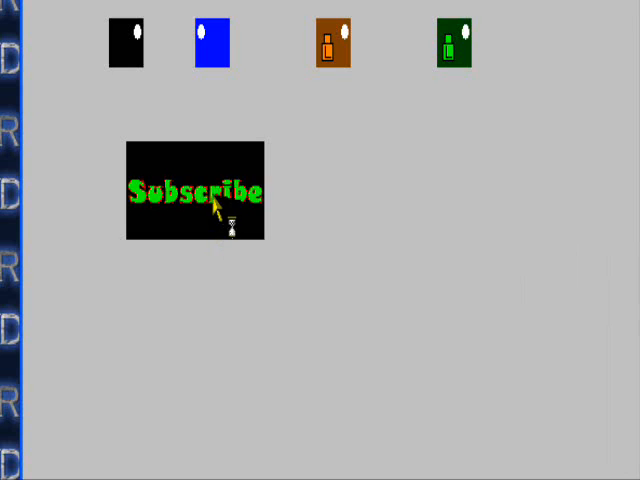
- Click Subscribe in the running game; No shows the why-not message, Yes shows the thank-you
click(194, 192)
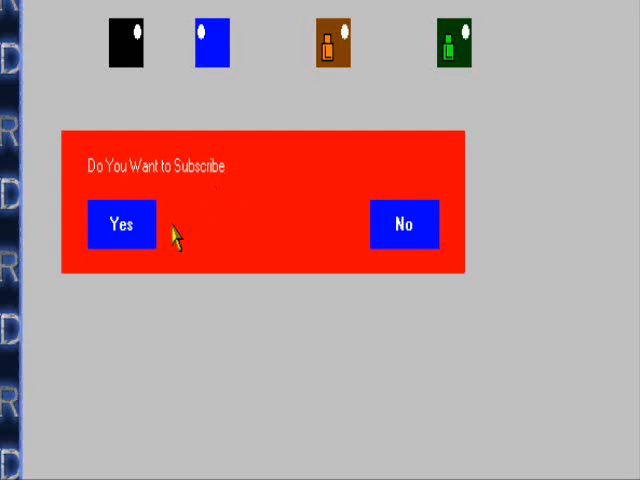
mouse_move(210, 228)
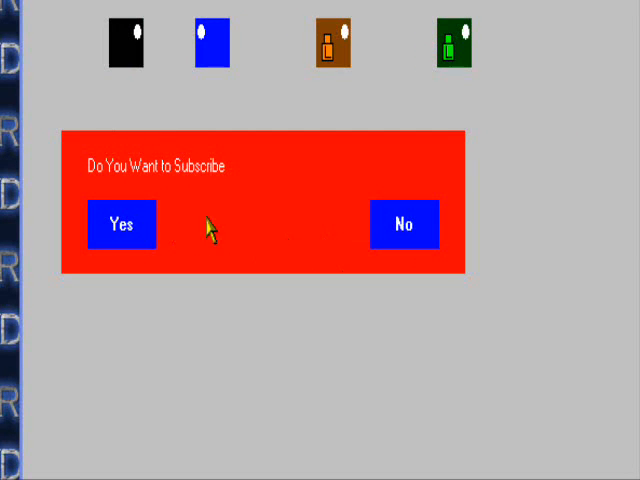
click(402, 224)
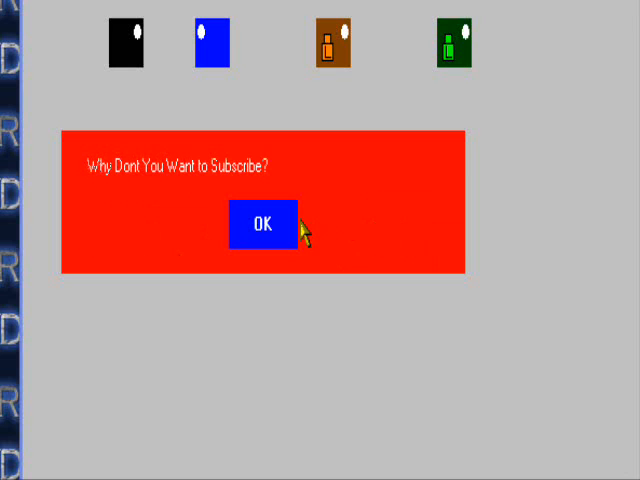
click(264, 224)
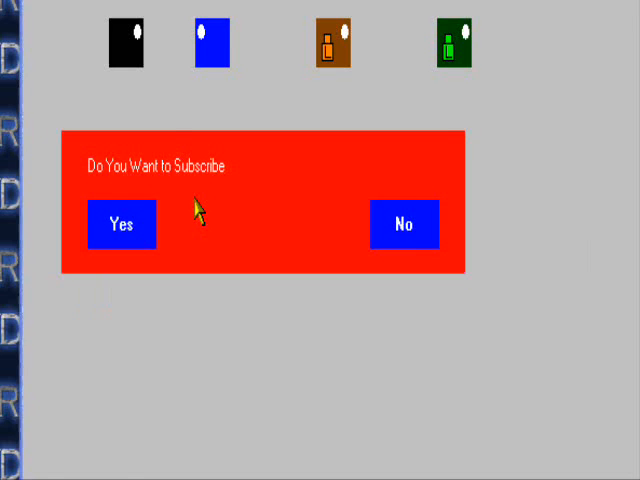
click(120, 224)
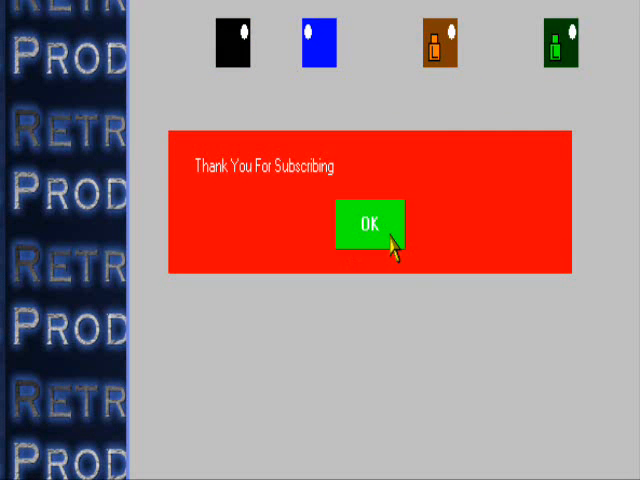
click(370, 224)
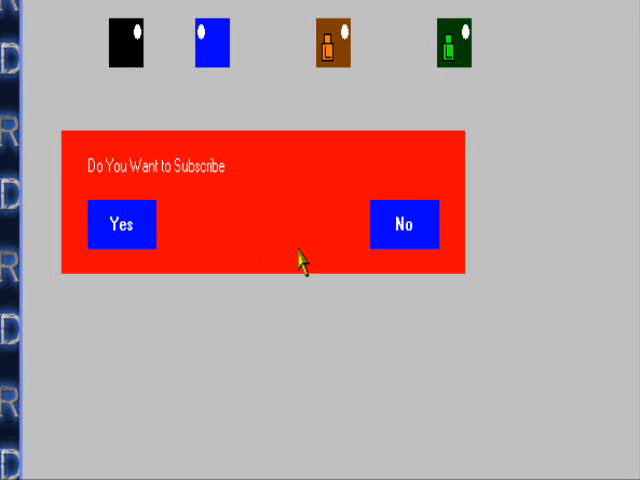
mouse_move(190, 270)
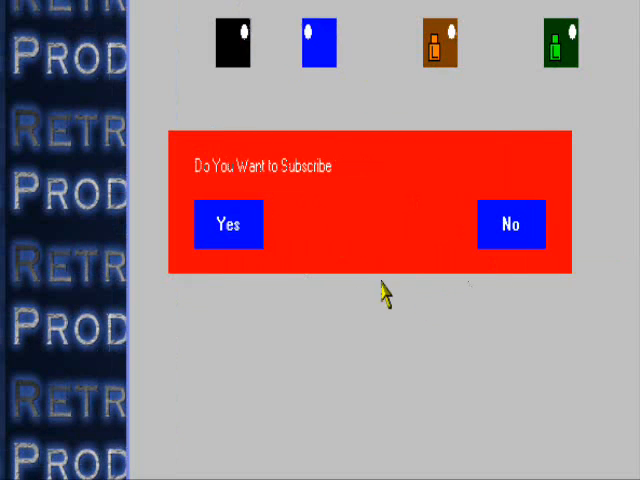
- Answer Yes twice more to recheck the "Thank You For Subscribing" message
click(228, 224)
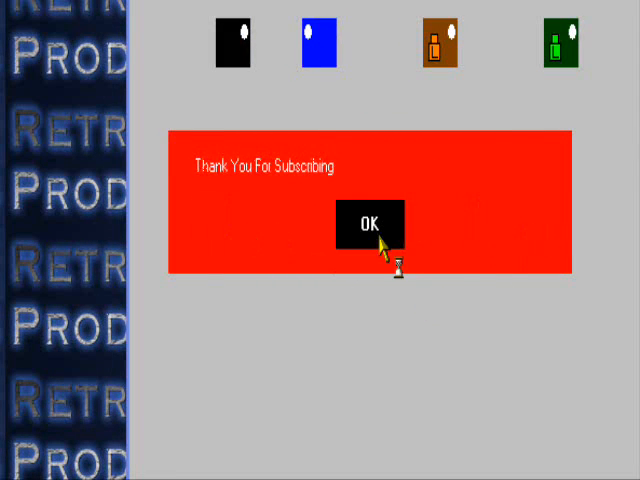
click(372, 222)
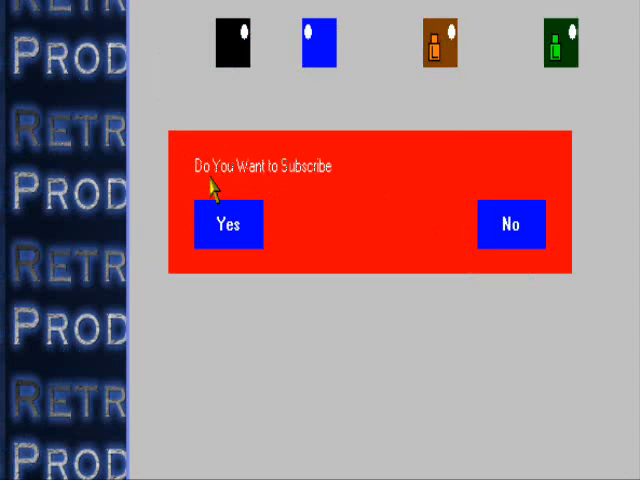
click(228, 224)
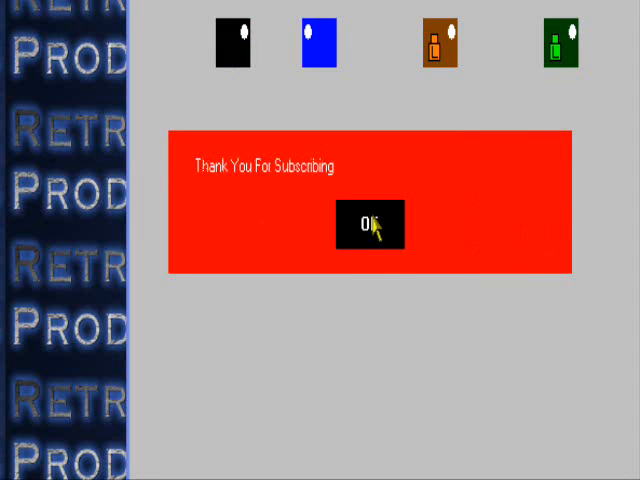